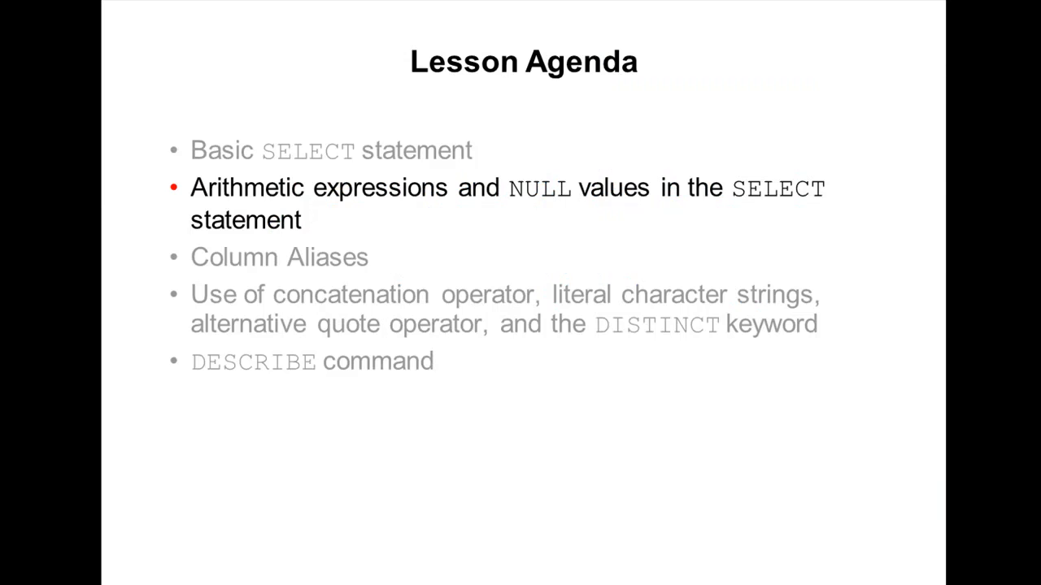
Move past the slides to the worksheet showing the 12*SALARY + 300 query results
{"action": "key", "text": "Right"}
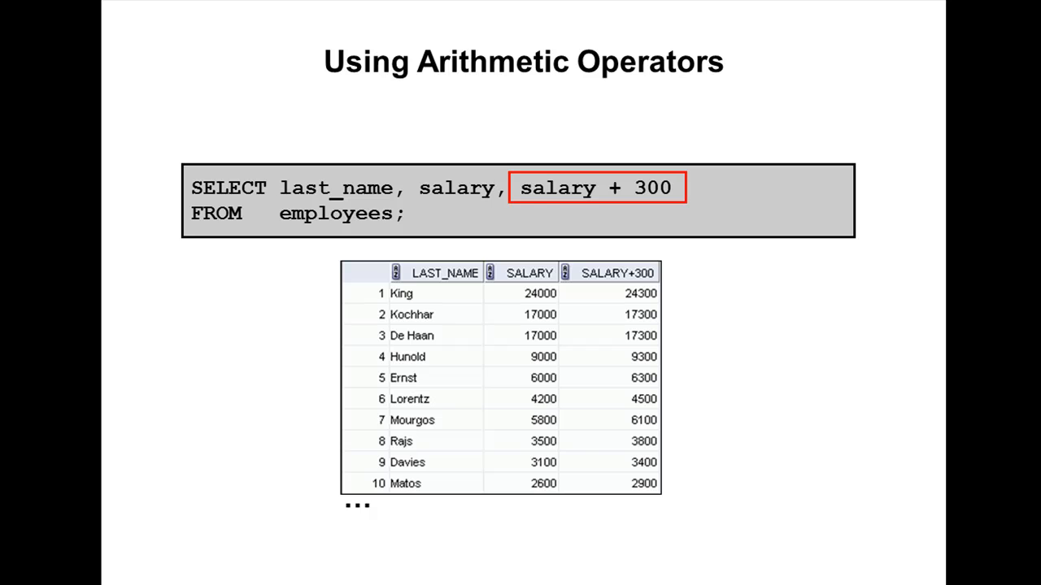
{"action": "mouse_move", "coordinate": [371, 200]}
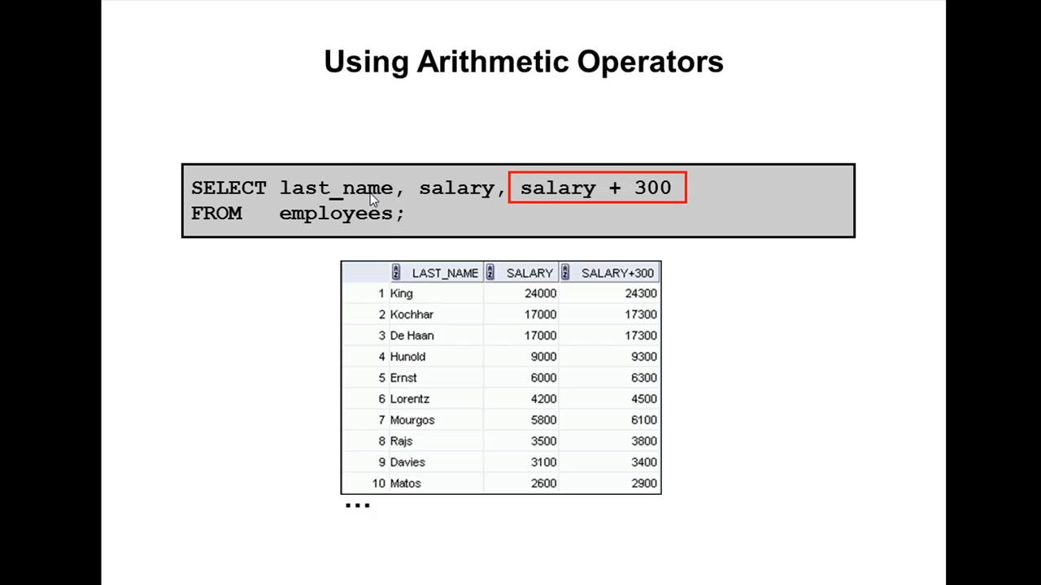
{"action": "mouse_move", "coordinate": [595, 194]}
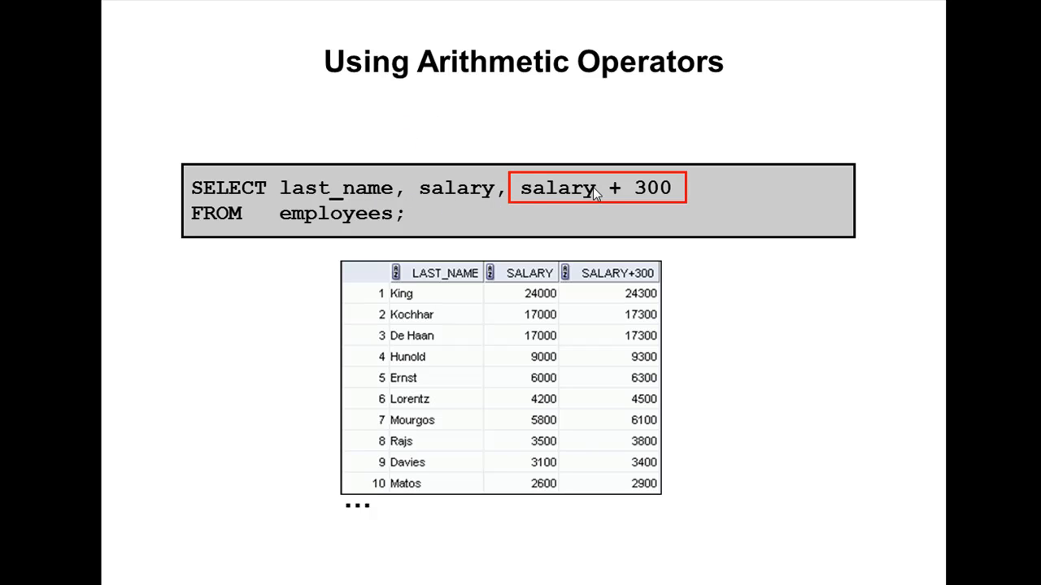
{"action": "mouse_move", "coordinate": [342, 262]}
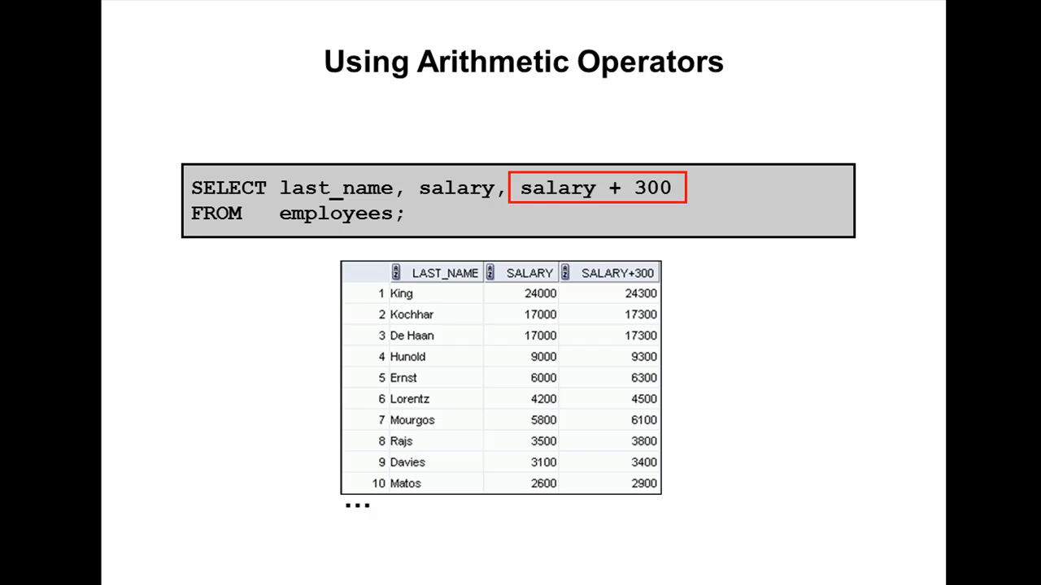
{"action": "mouse_move", "coordinate": [715, 171]}
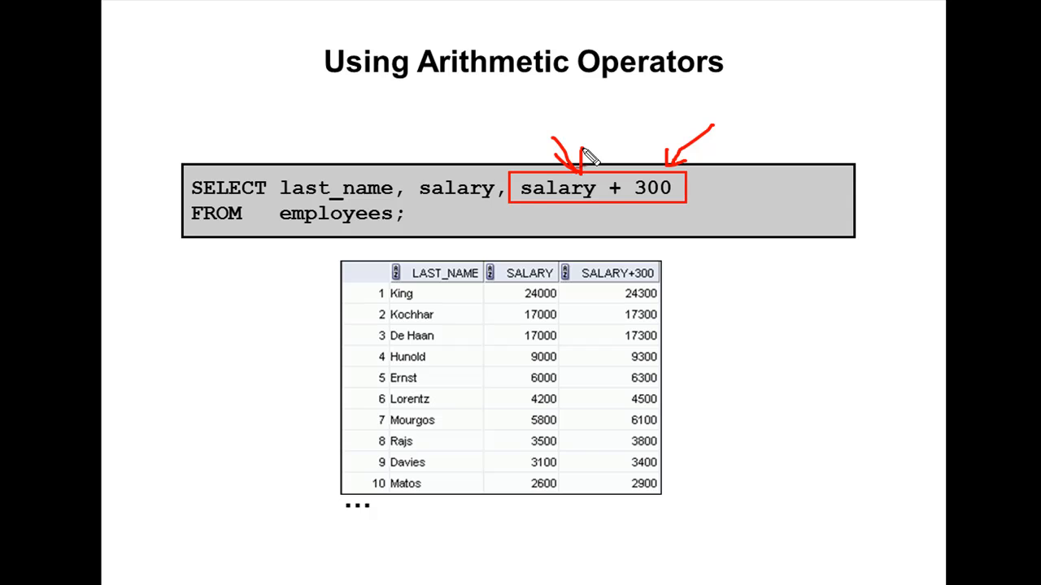
{"action": "mouse_move", "coordinate": [528, 313]}
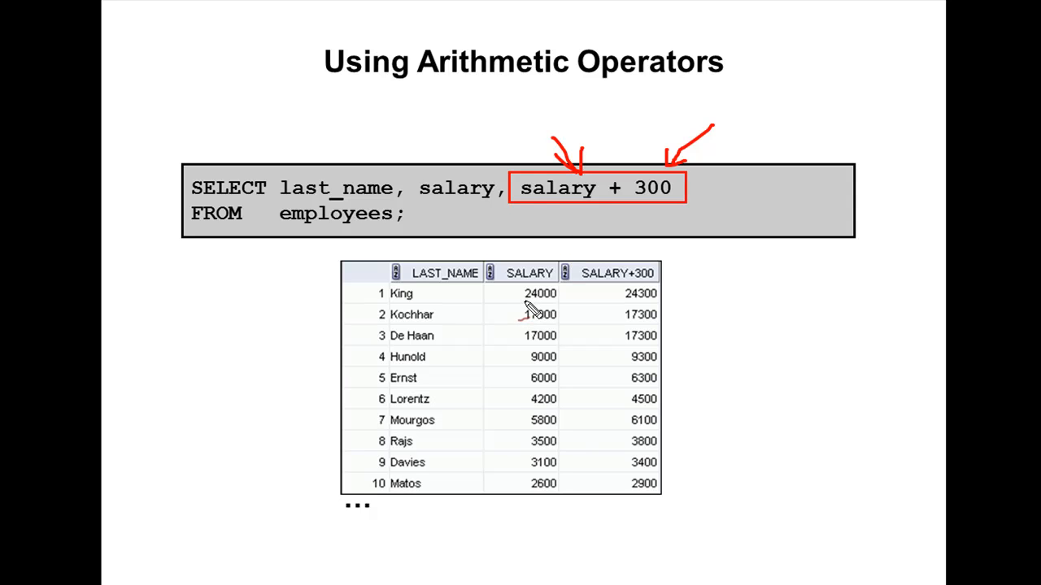
{"action": "left_click_drag", "start_coordinate": [491, 339], "coordinate": [524, 300]}
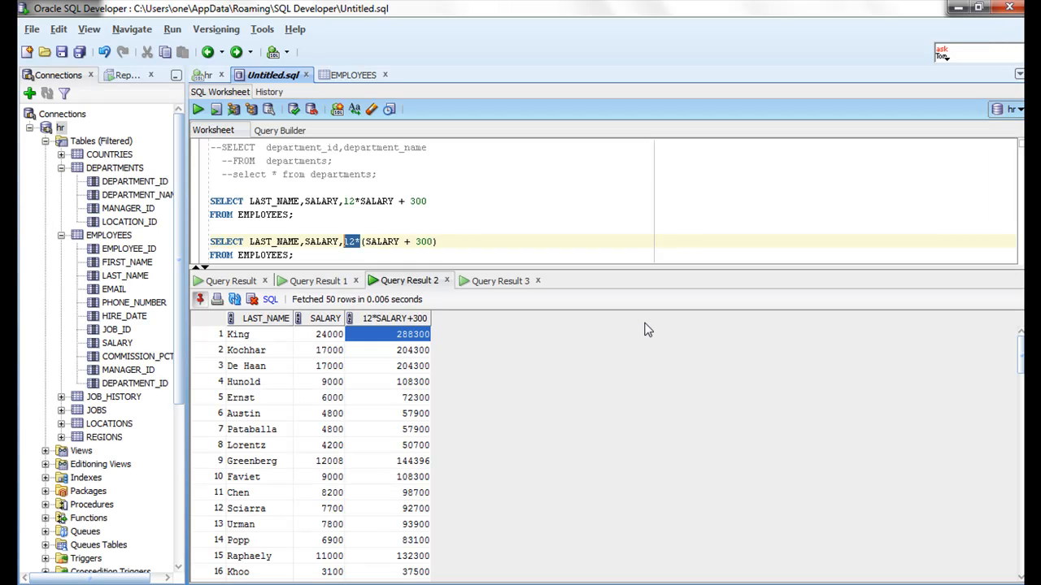
Remove '+ 300' from the first query, run 12*SALARY alone and check King's result
{"action": "left_click", "coordinate": [317, 214]}
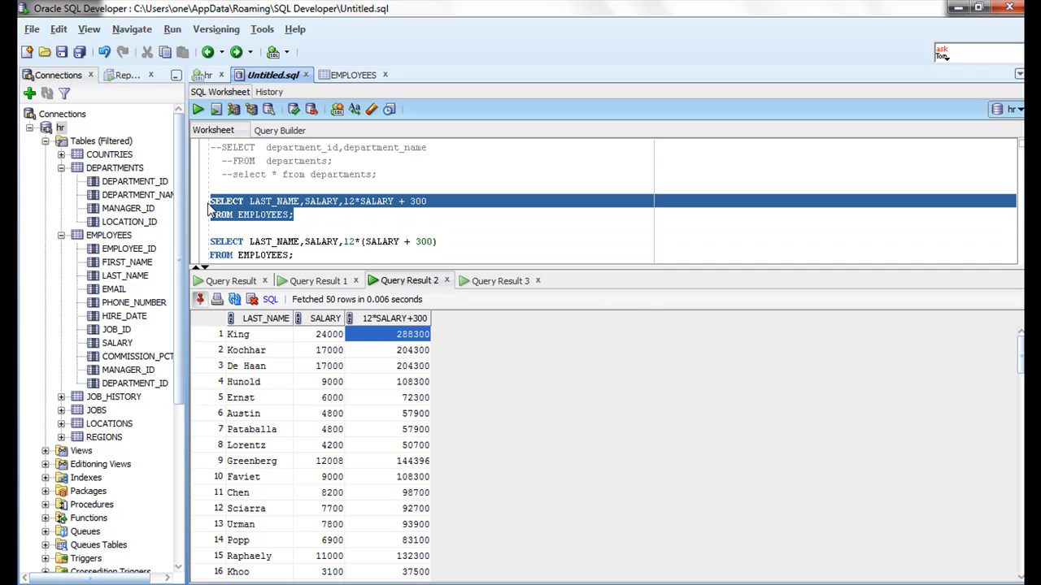
{"action": "left_click", "coordinate": [307, 201]}
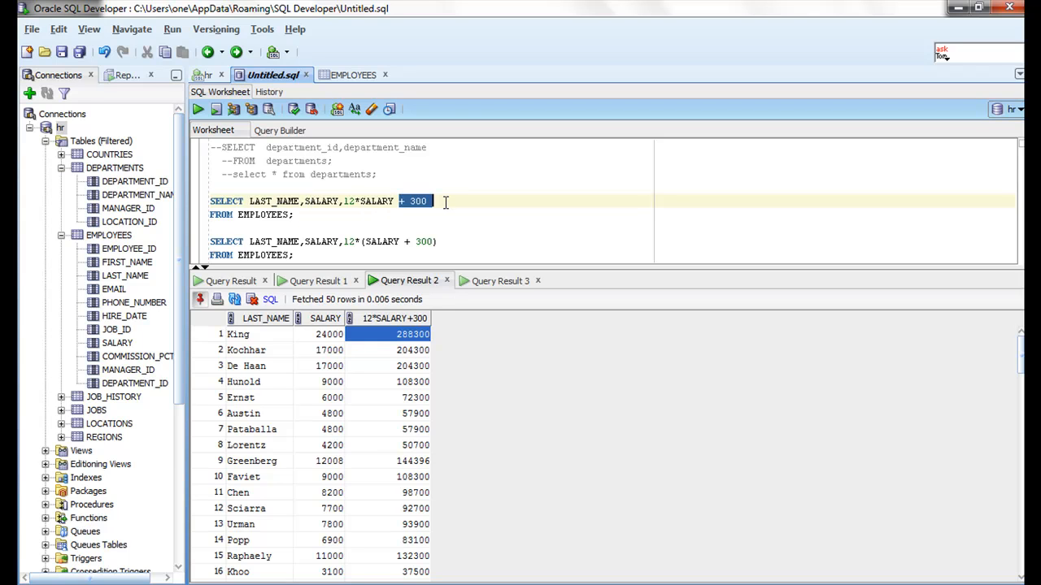
{"action": "key", "text": "Delete"}
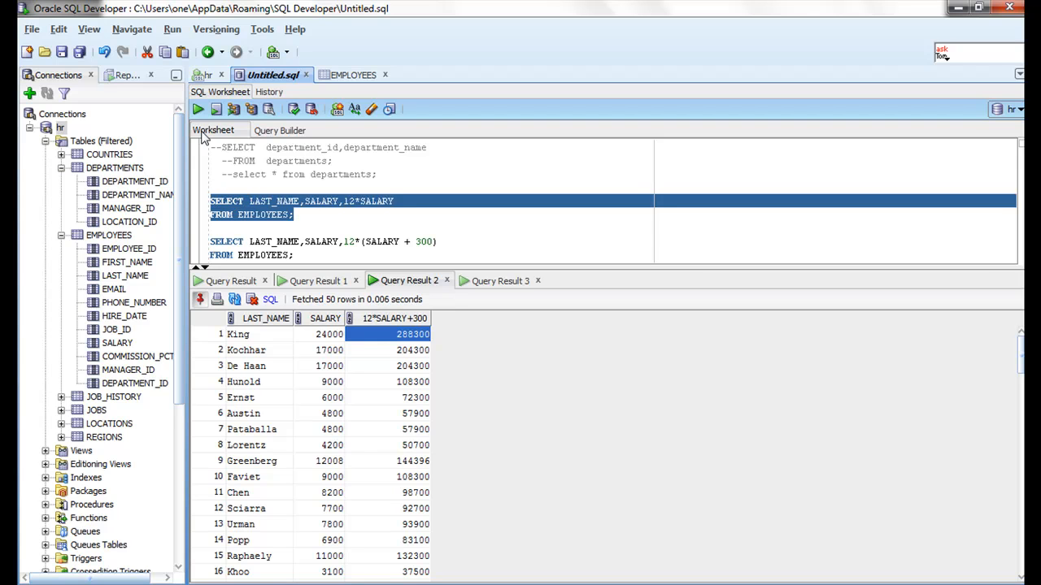
{"action": "left_click", "coordinate": [197, 109]}
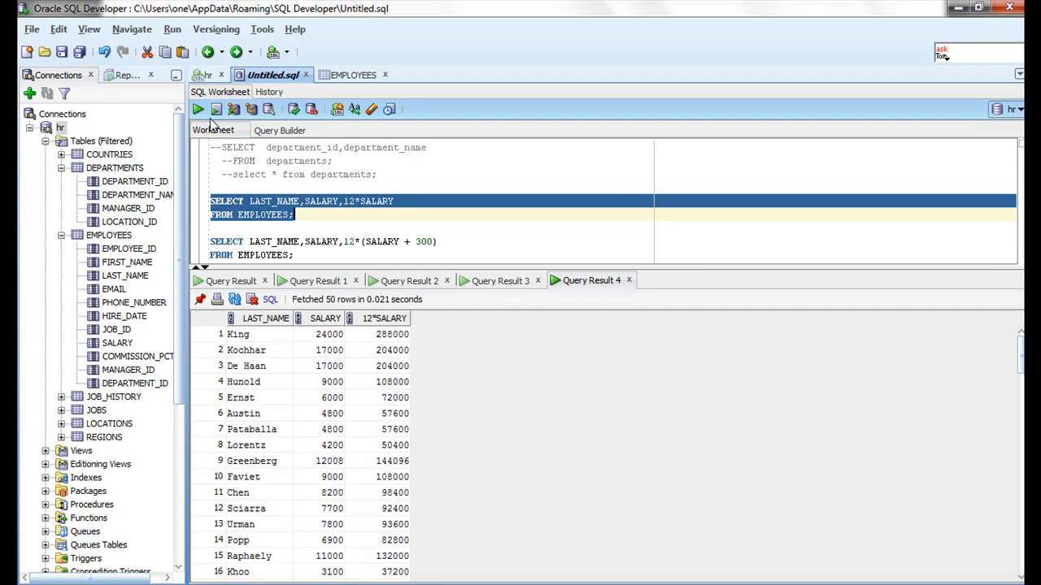
{"action": "left_click", "coordinate": [392, 334]}
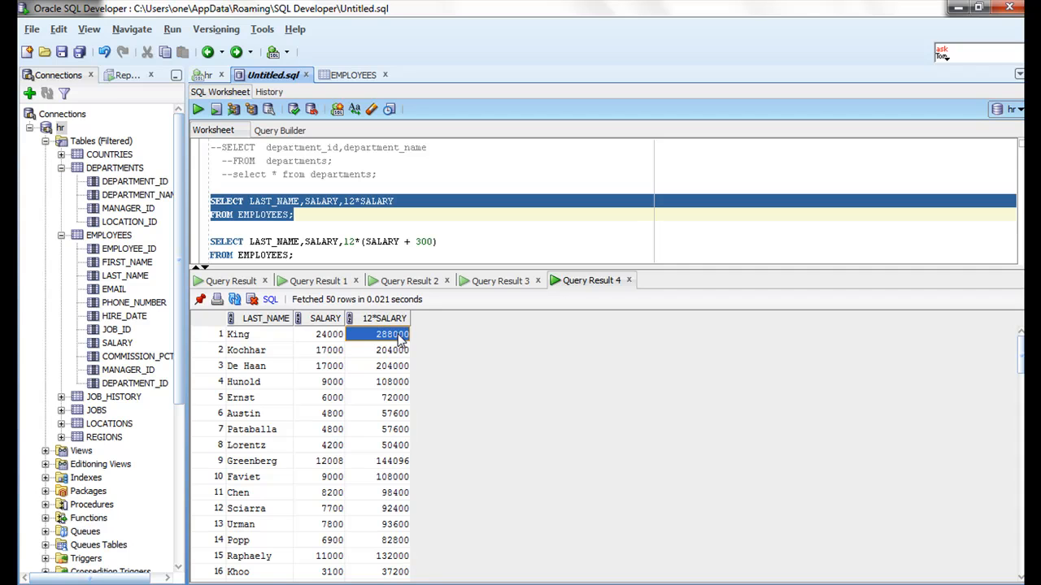
Rewrite the expression as SALARY+300 and compare King's 24300 with the original salaries
{"action": "left_click", "coordinate": [364, 201]}
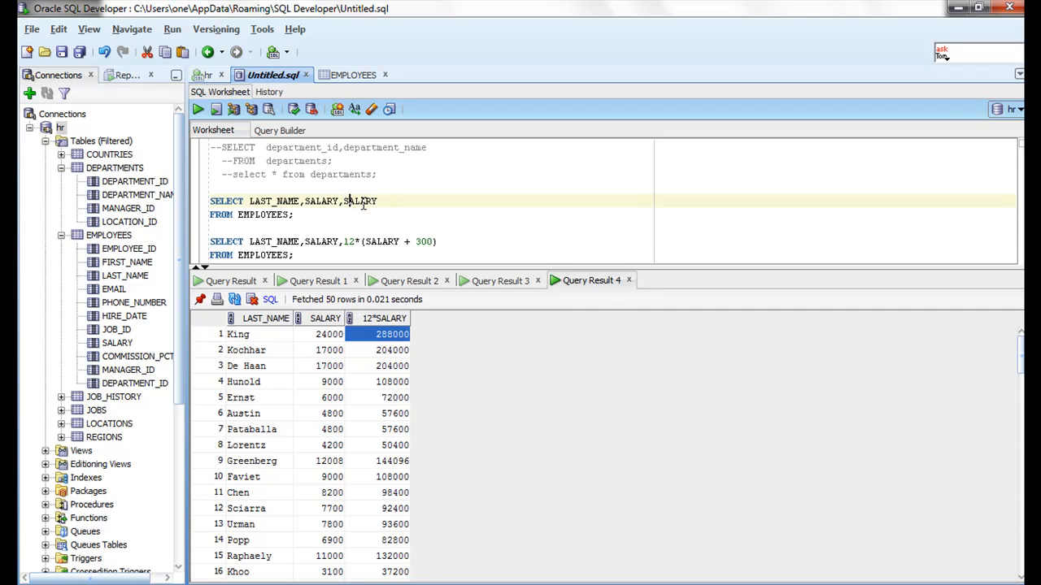
{"action": "type", "text": "+"}
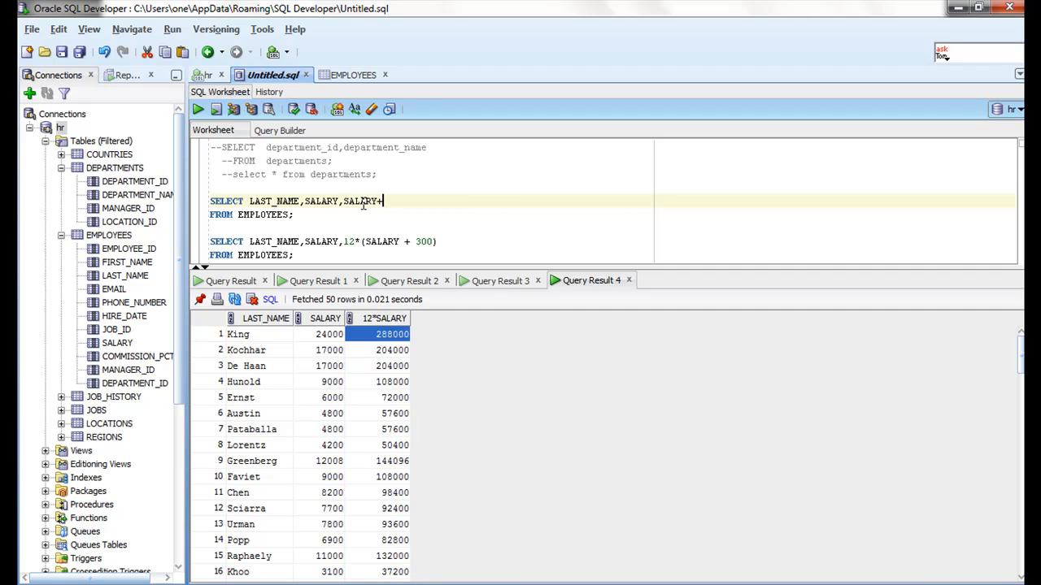
{"action": "type", "text": "300"}
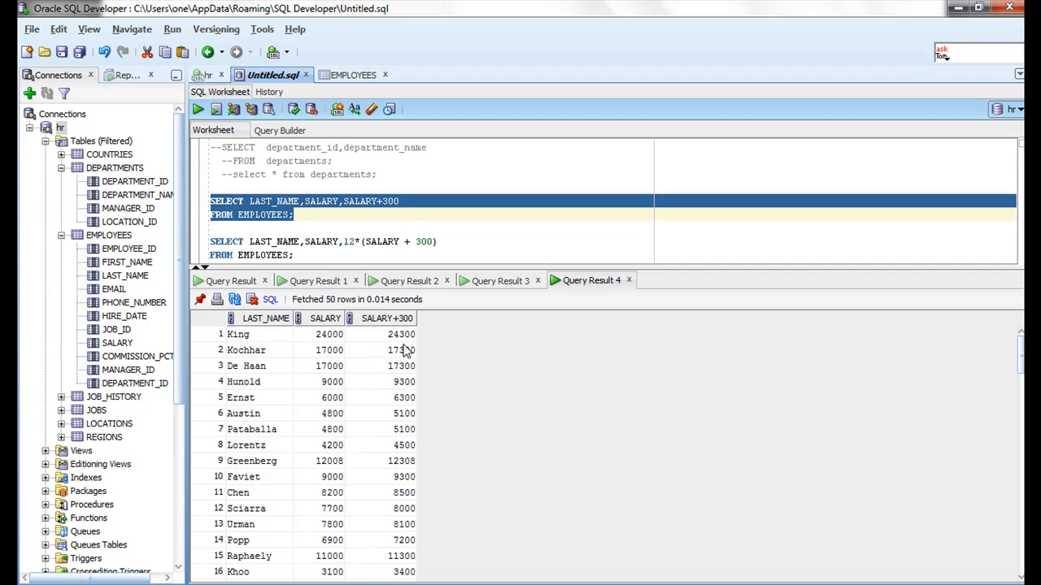
{"action": "left_click", "coordinate": [400, 334]}
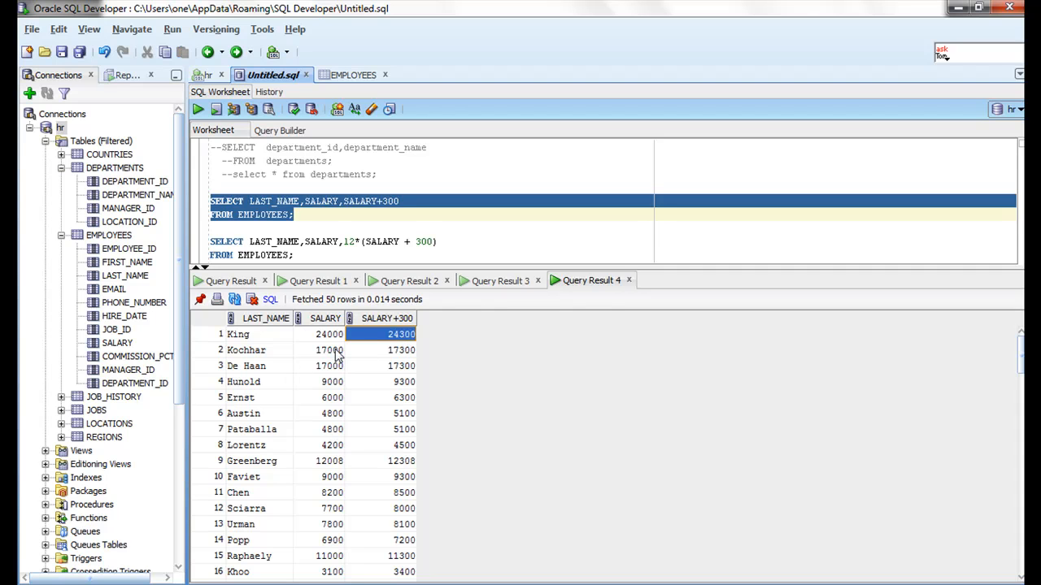
{"action": "left_click", "coordinate": [400, 350]}
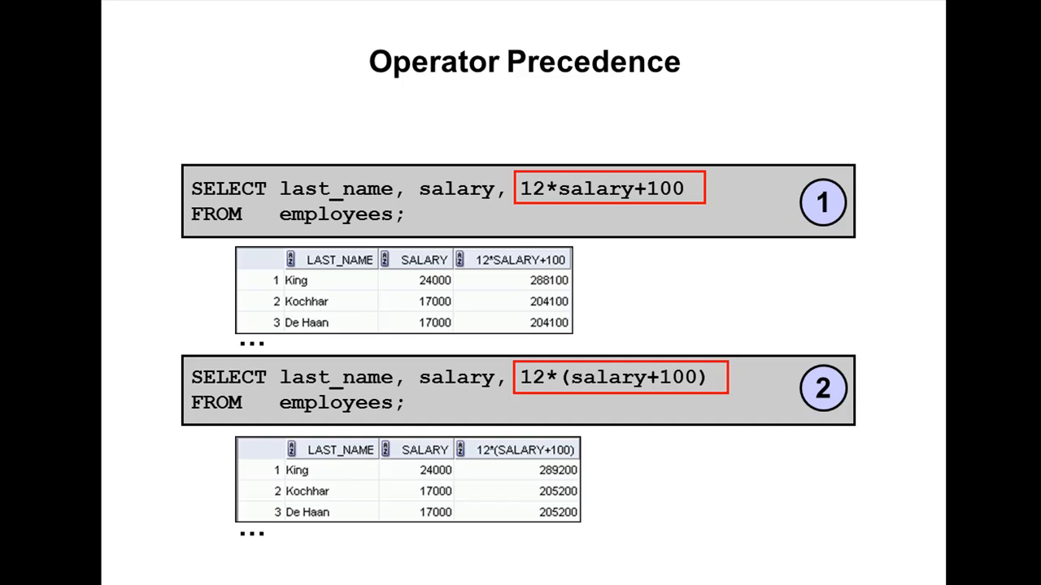
{"action": "mouse_move", "coordinate": [616, 216]}
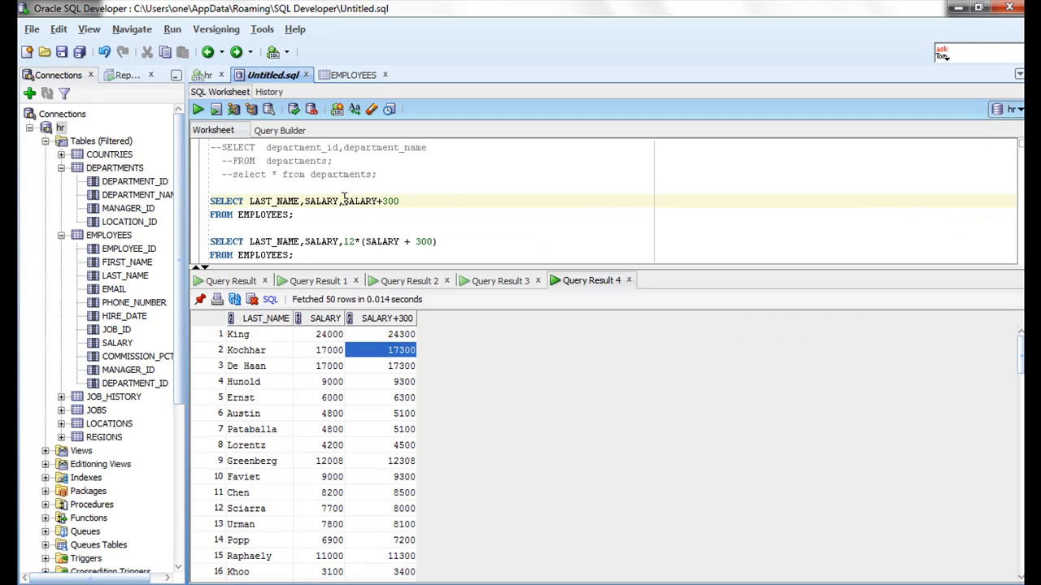
Restore 12*SALARY+300, close the old result tabs, and run both salary queries
{"action": "type", "text": "12*"}
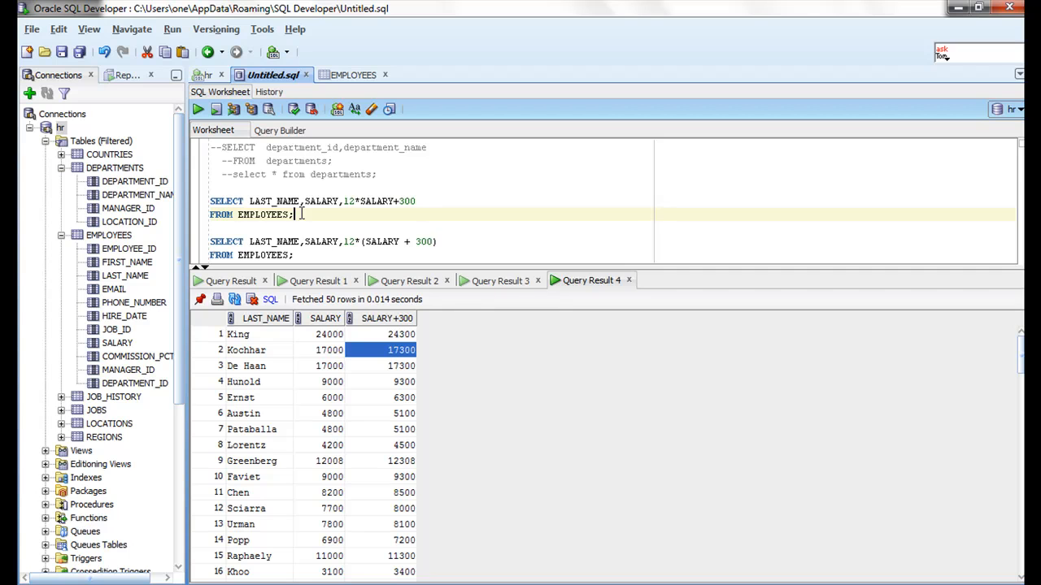
{"action": "left_click_drag", "start_coordinate": [209, 201], "coordinate": [295, 255]}
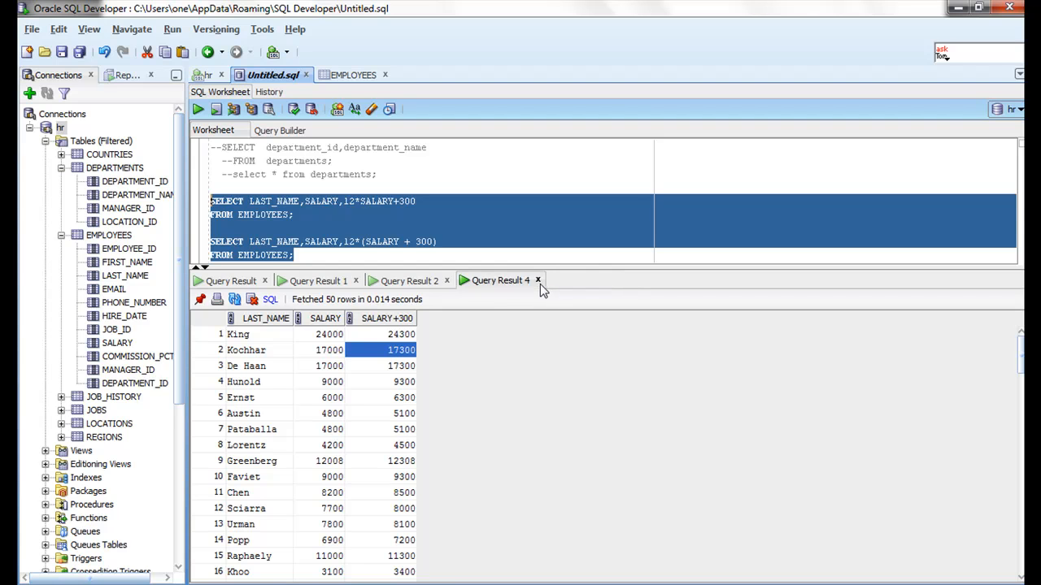
{"action": "left_click", "coordinate": [538, 280]}
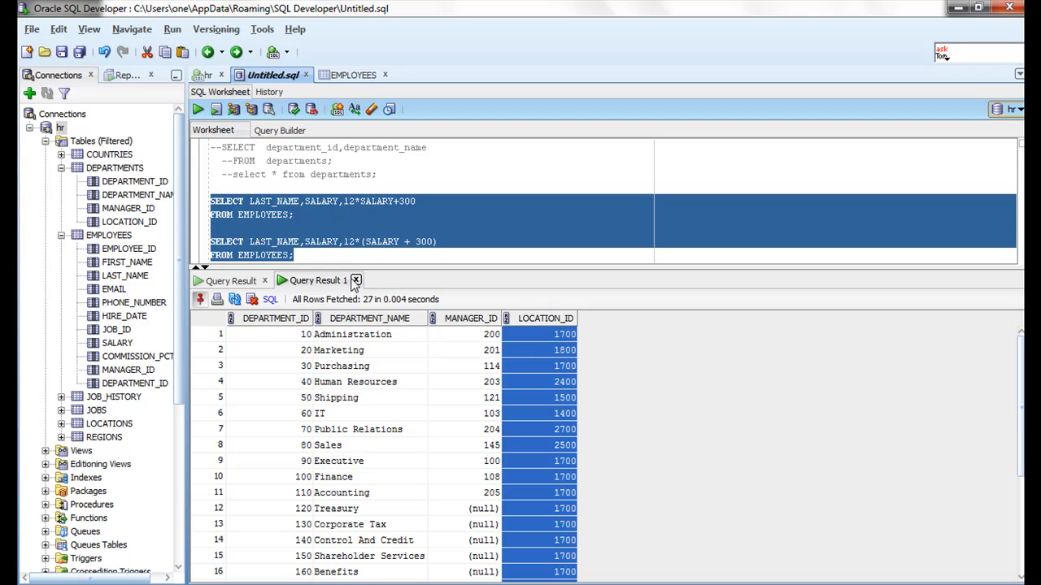
{"action": "left_click", "coordinate": [357, 280]}
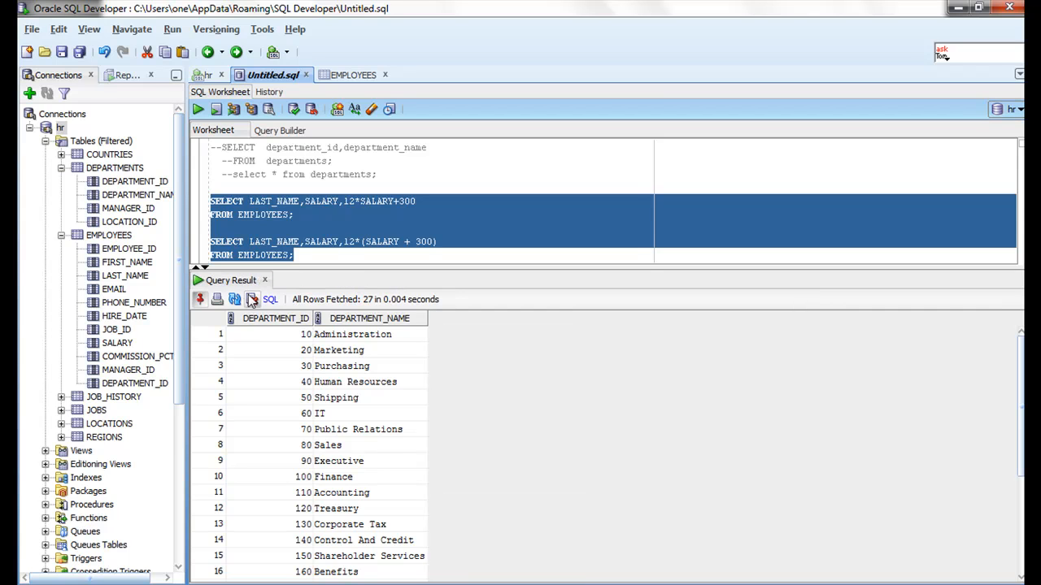
{"action": "left_click", "coordinate": [264, 280]}
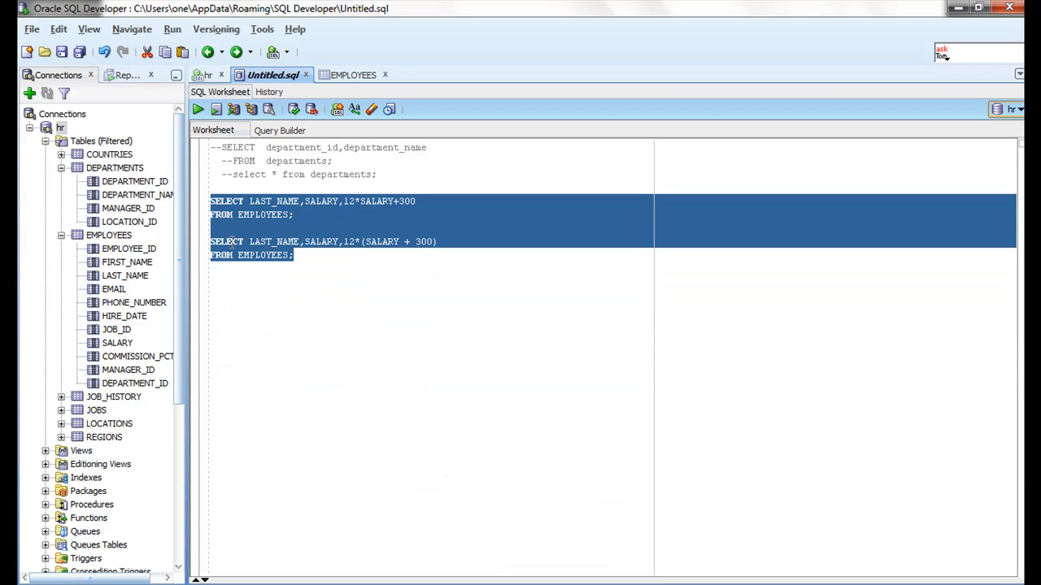
{"action": "left_click", "coordinate": [197, 108]}
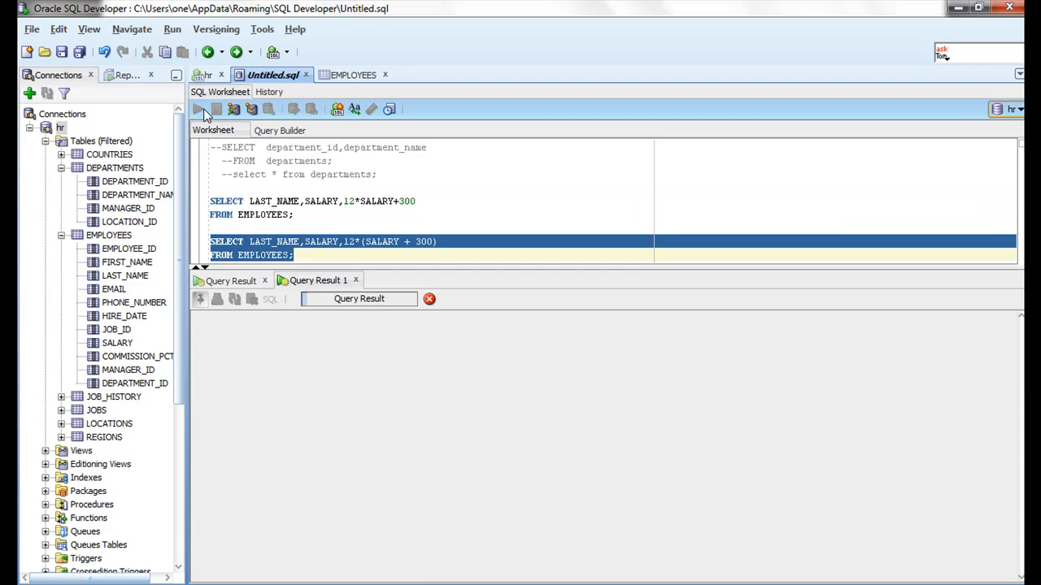
{"action": "left_click", "coordinate": [197, 108]}
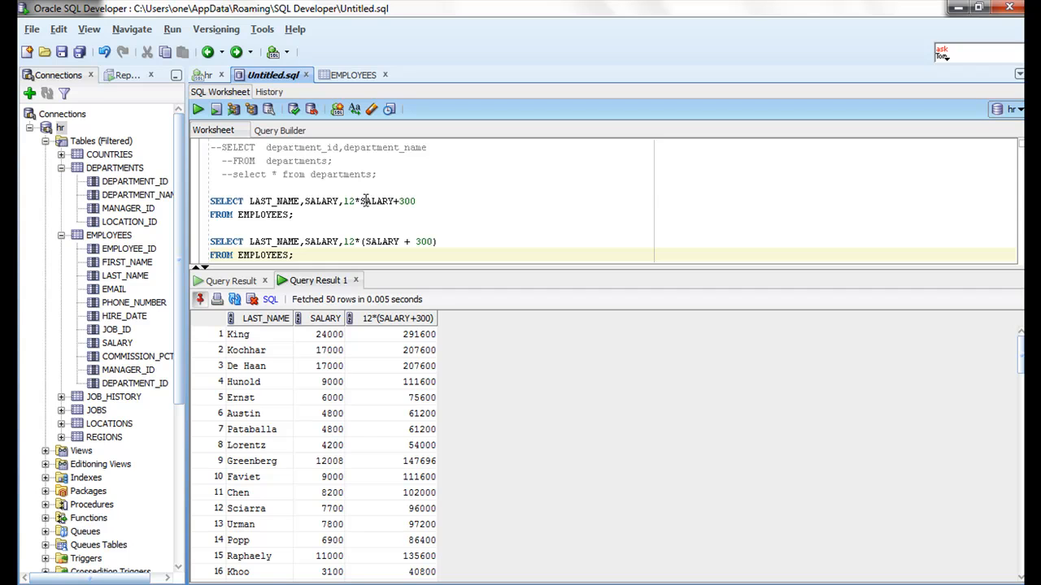
Compare the 12*SALARY+300 results (King 288300) with the parenthesised query's 291600
{"action": "left_click", "coordinate": [378, 242]}
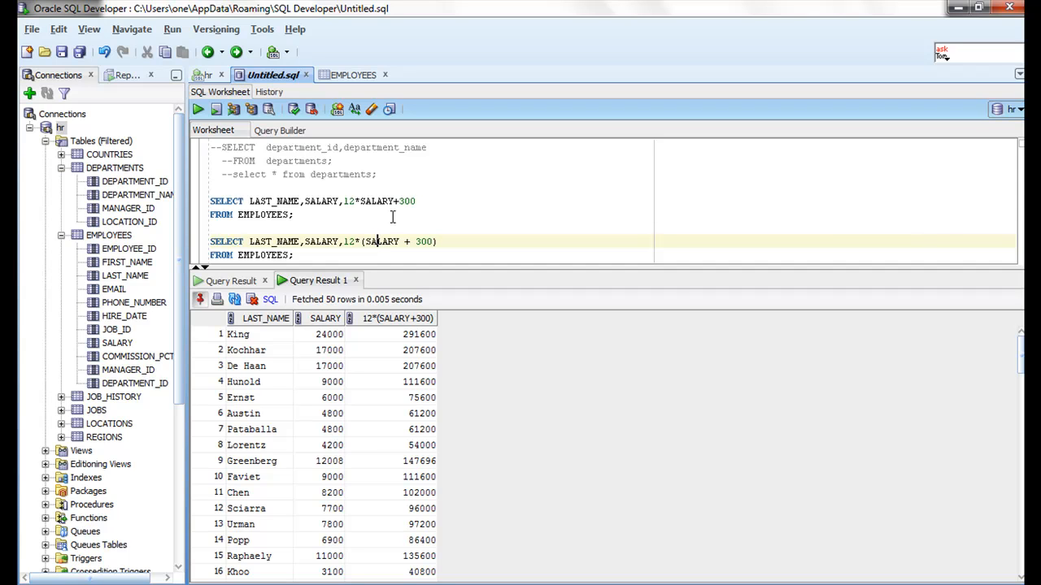
{"action": "mouse_move", "coordinate": [372, 204]}
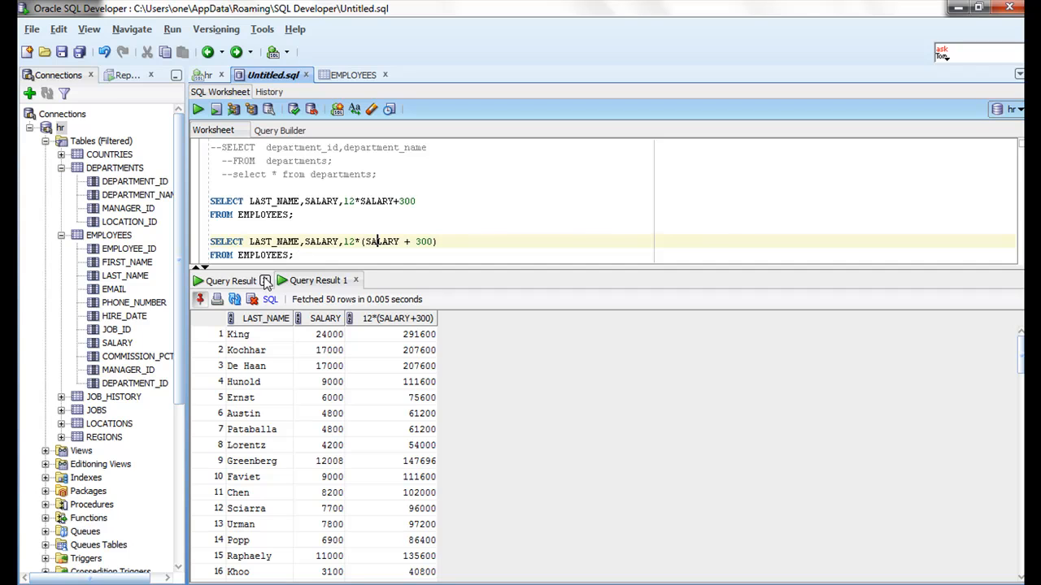
{"action": "left_click", "coordinate": [197, 108]}
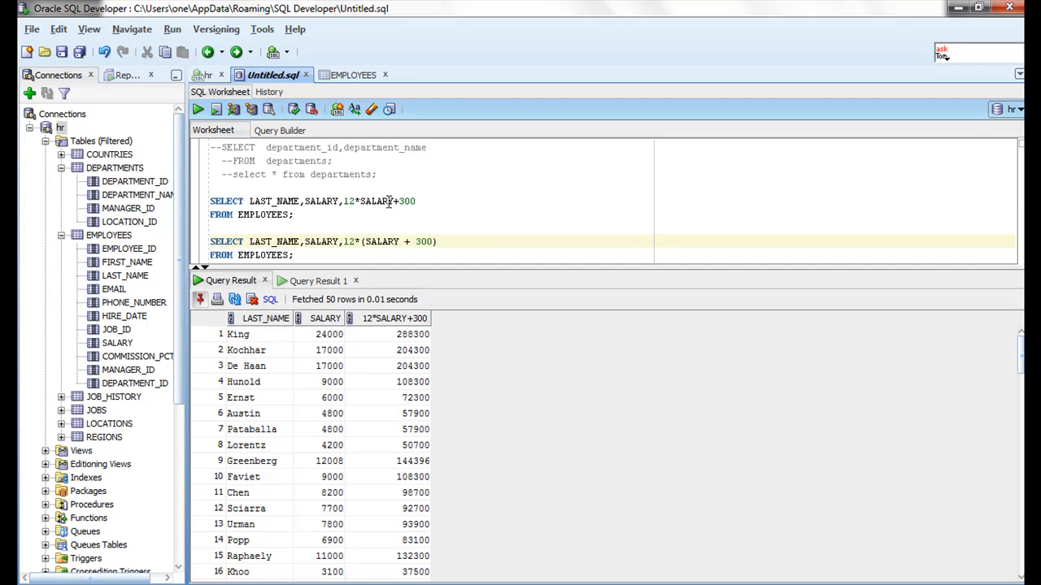
{"action": "double_click", "coordinate": [377, 201]}
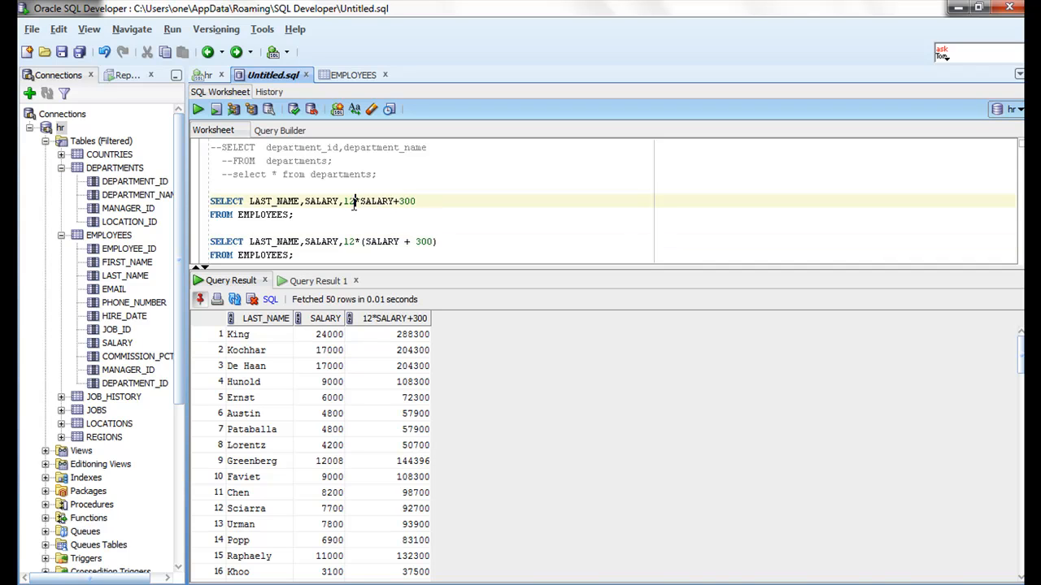
{"action": "double_click", "coordinate": [348, 201]}
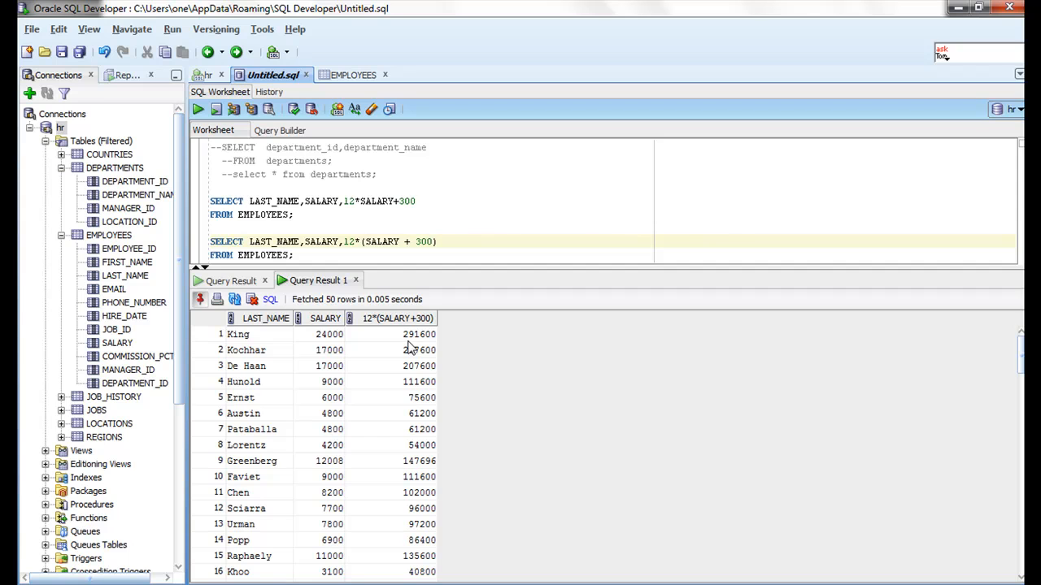
{"action": "mouse_move", "coordinate": [415, 347]}
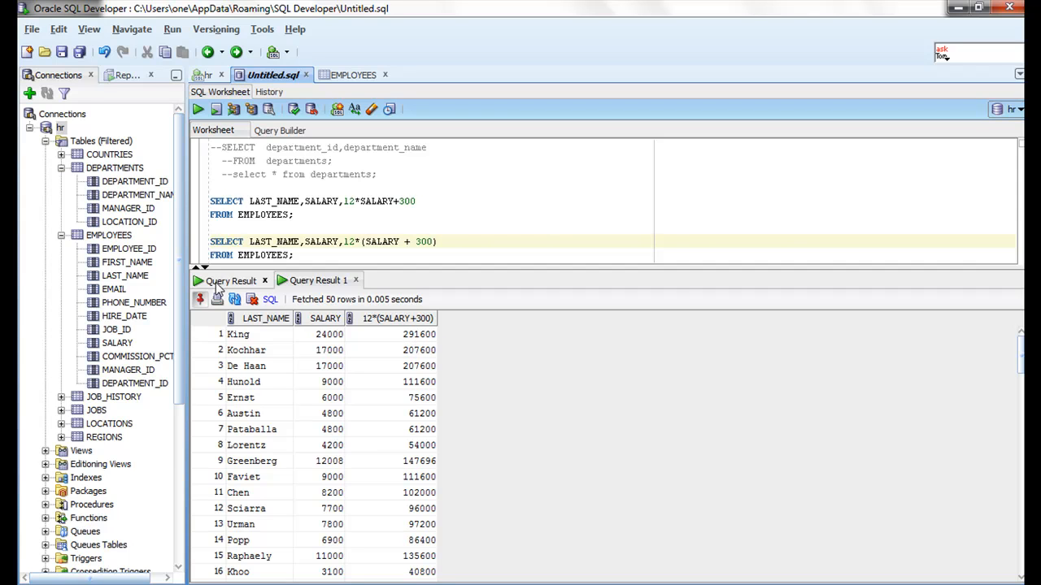
{"action": "left_click", "coordinate": [230, 281]}
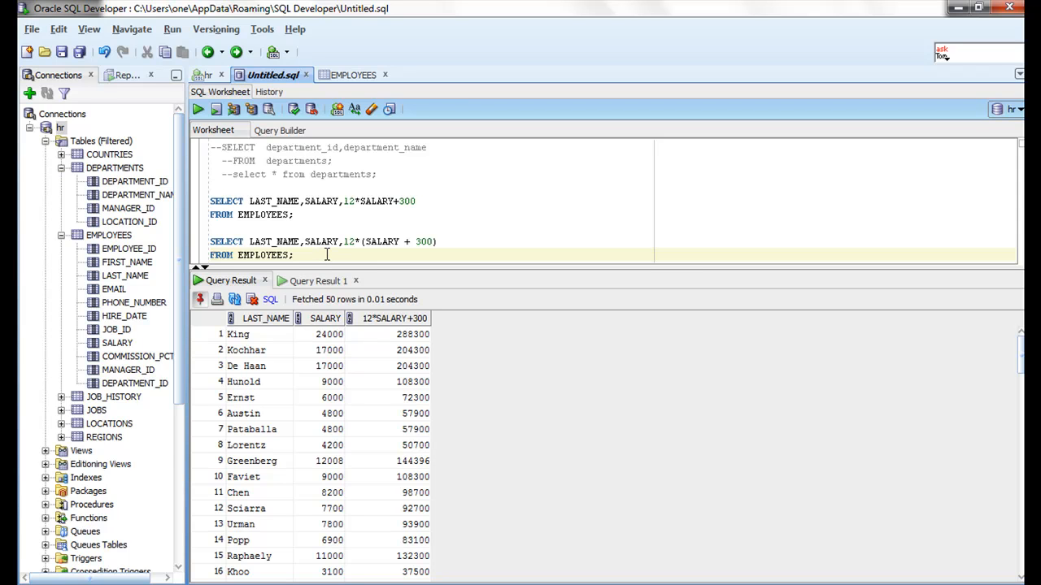
{"action": "left_click", "coordinate": [294, 255]}
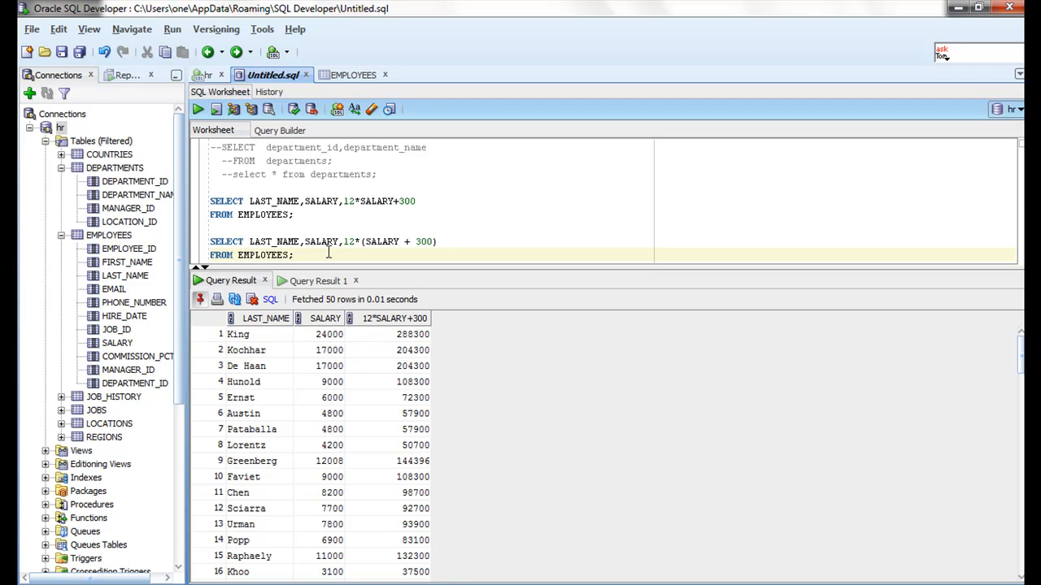
{"action": "mouse_move", "coordinate": [393, 204]}
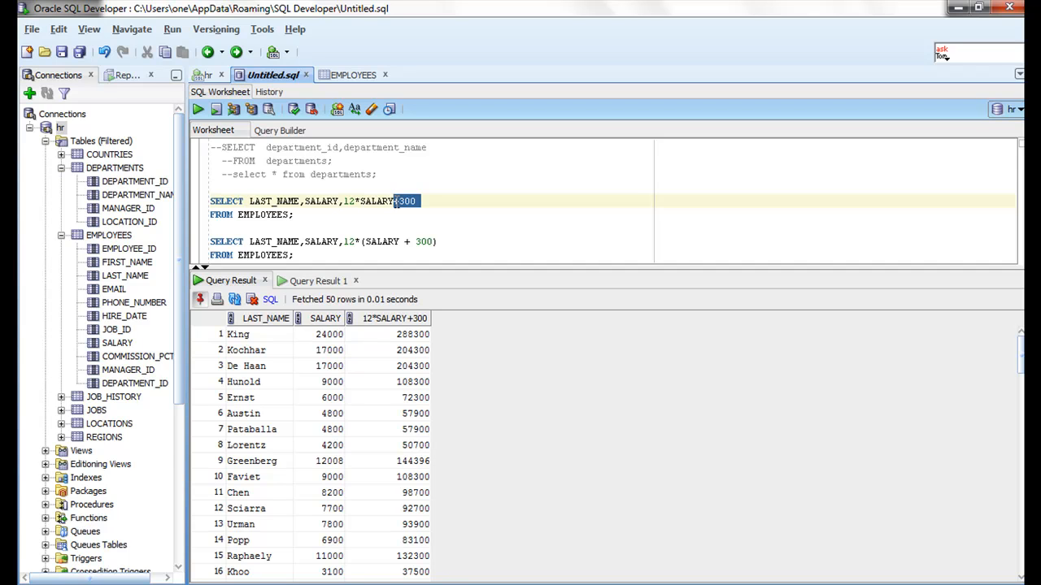
Change the first query to 12*SALARY*300 and highlight (SALARY + 300) in the second
{"action": "left_click", "coordinate": [396, 201]}
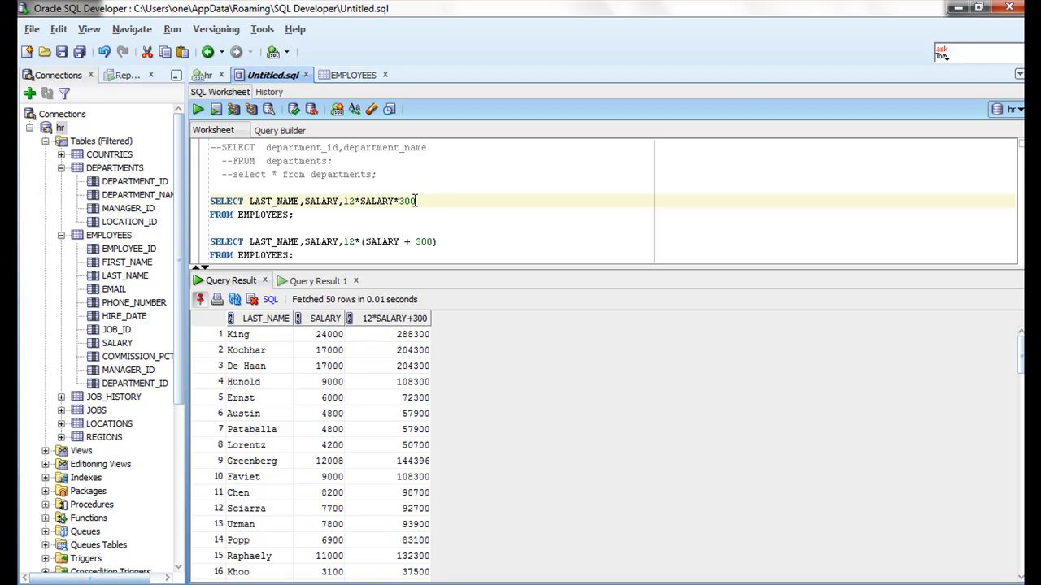
{"action": "mouse_move", "coordinate": [383, 208]}
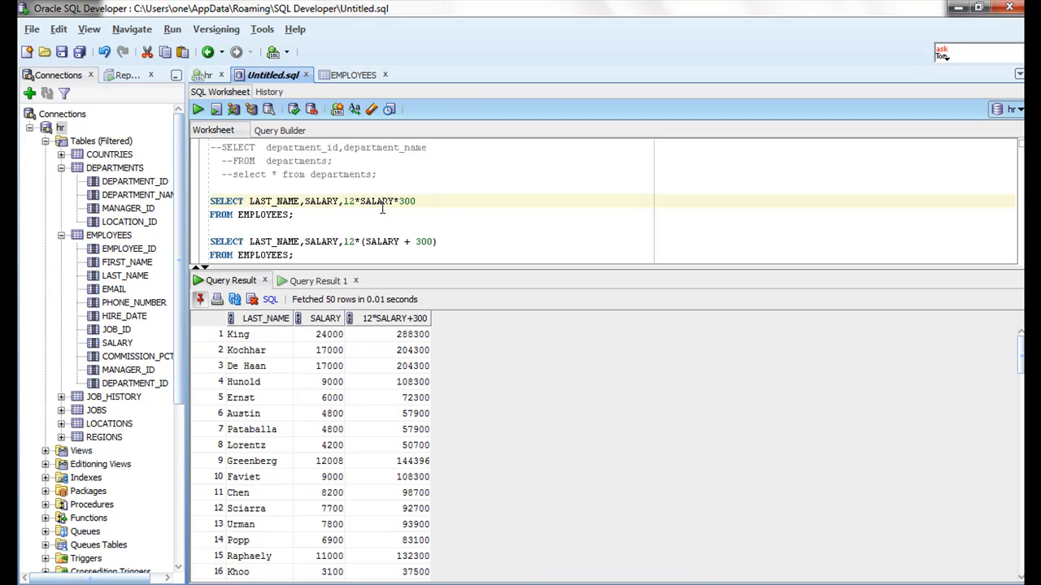
{"action": "mouse_move", "coordinate": [371, 234]}
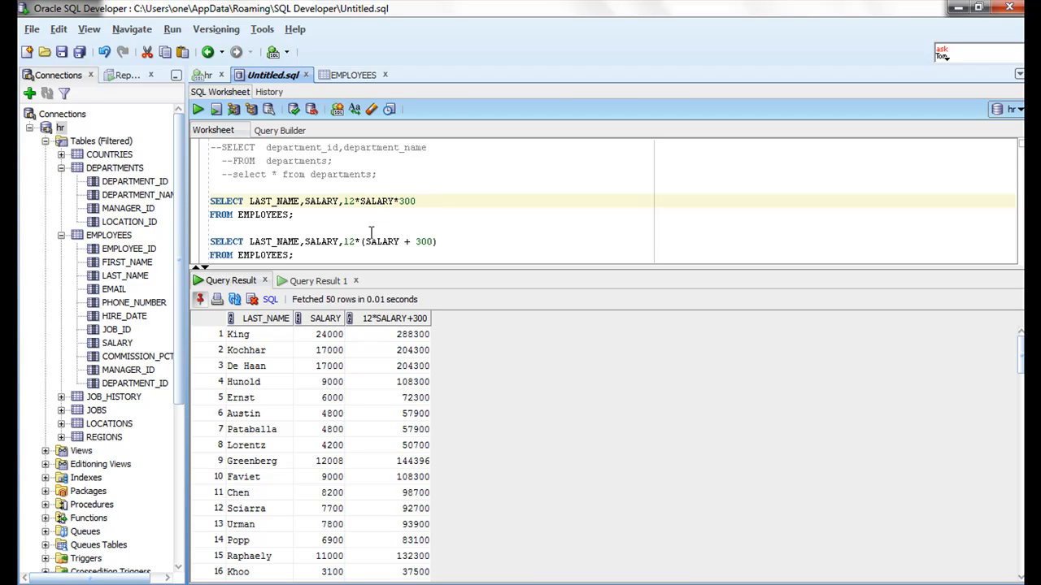
{"action": "left_click", "coordinate": [368, 242]}
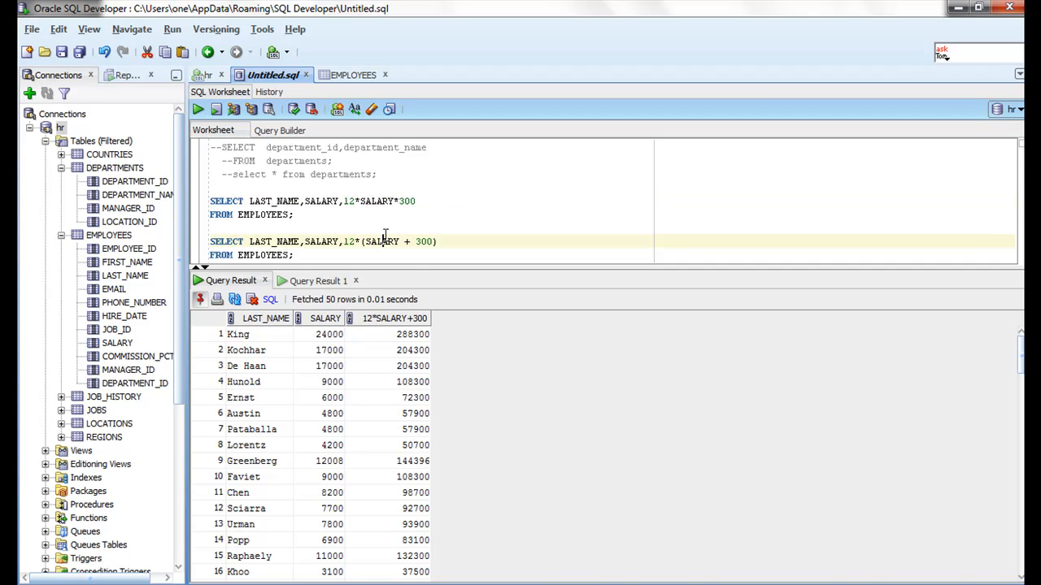
{"action": "mouse_move", "coordinate": [370, 241]}
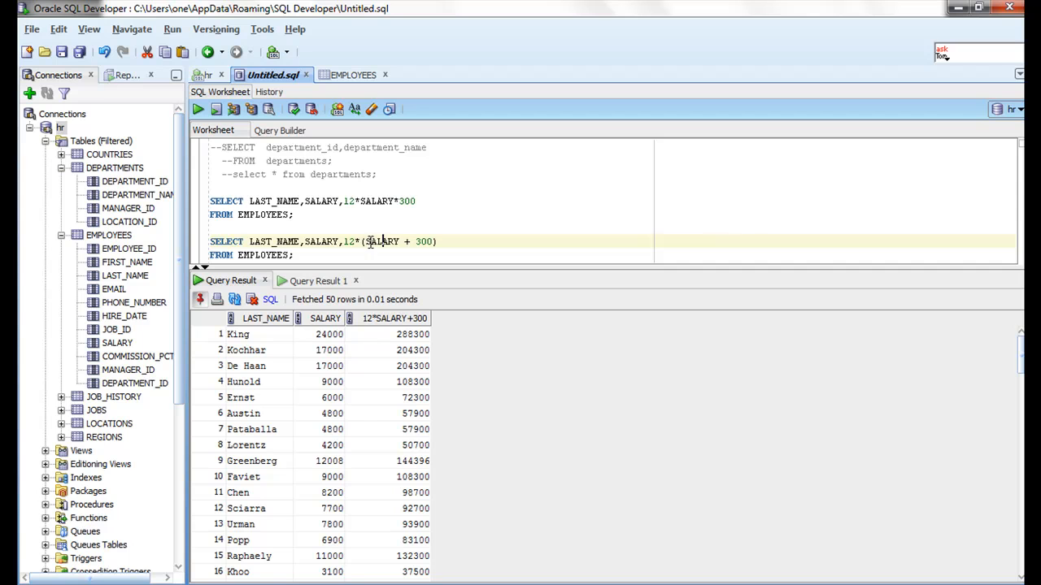
{"action": "left_click_drag", "start_coordinate": [365, 241], "coordinate": [411, 242]}
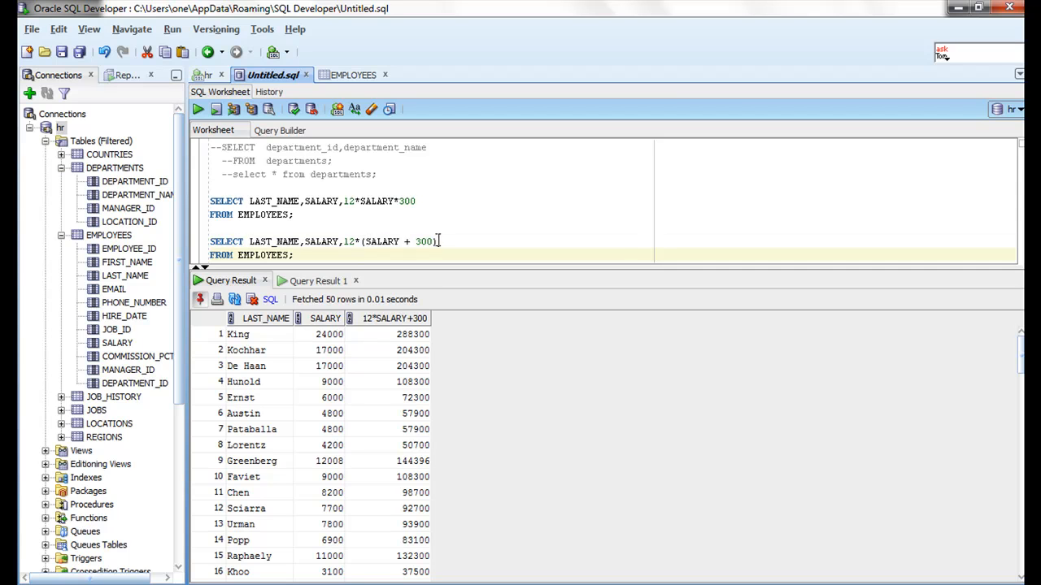
{"action": "left_click_drag", "start_coordinate": [366, 242], "coordinate": [436, 241]}
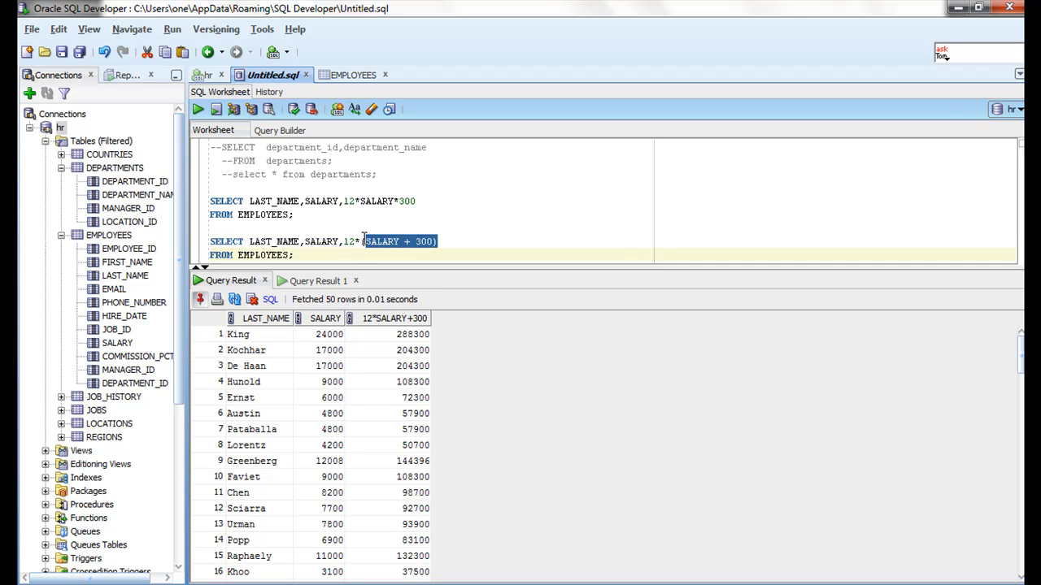